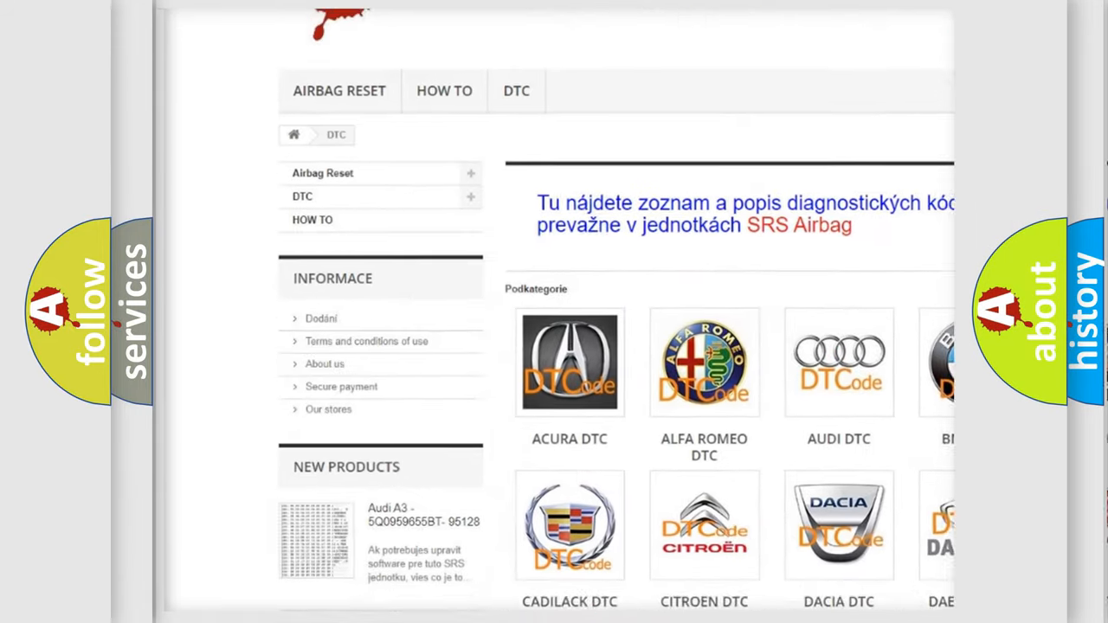
scroll(down, 3)
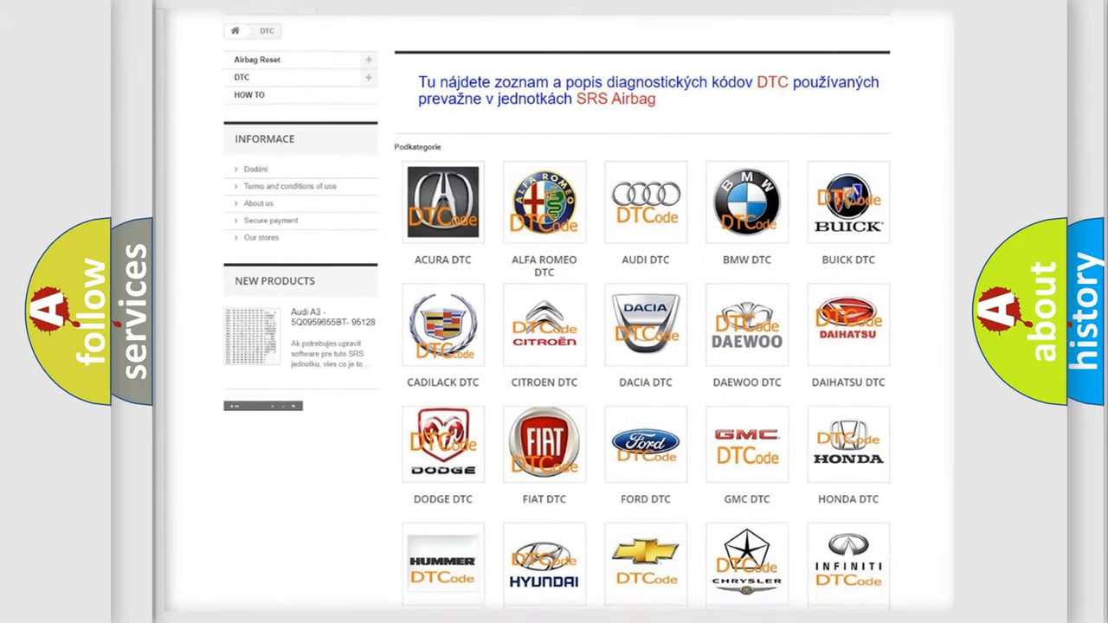
scroll(down, 3)
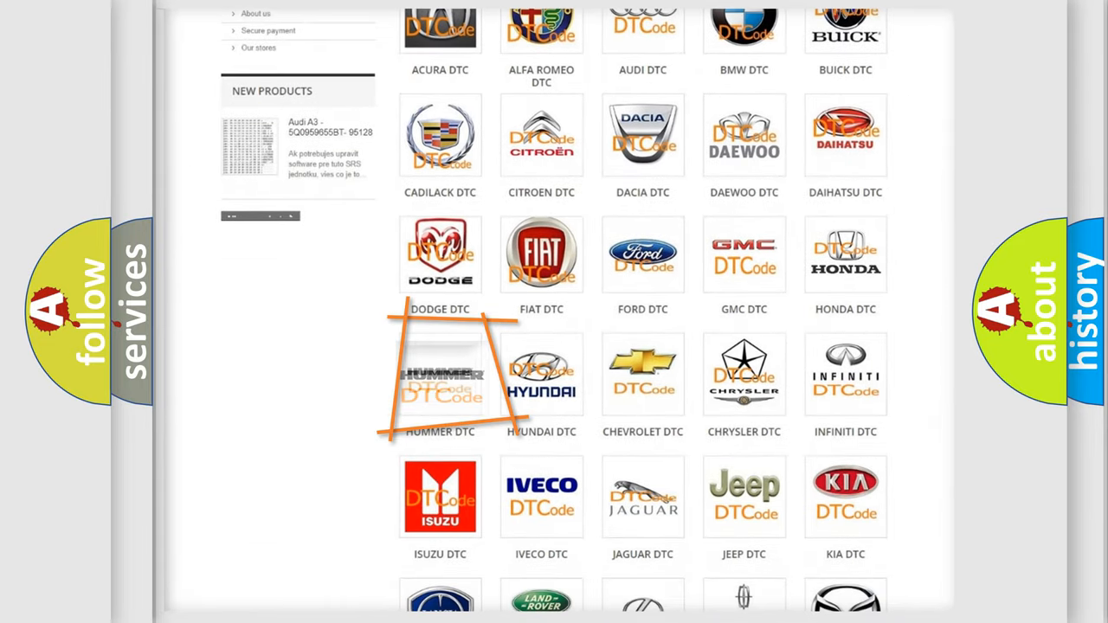